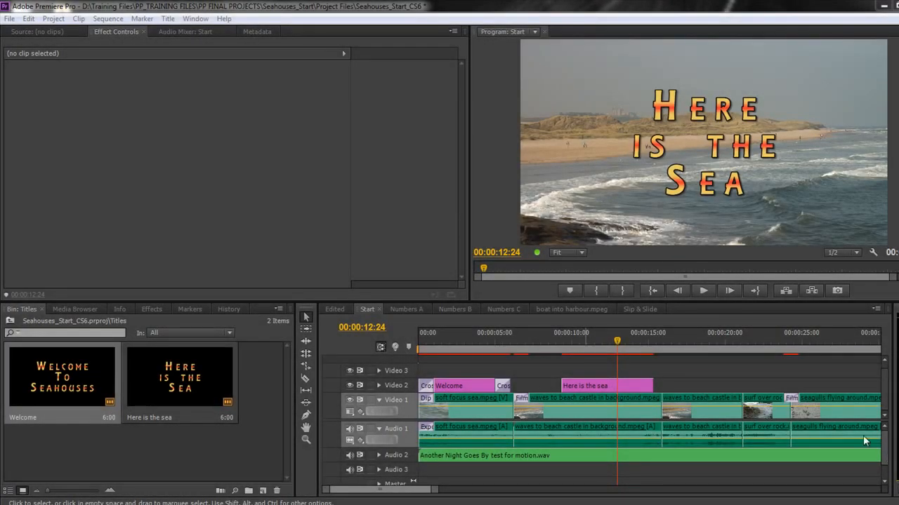
pyautogui.moveTo(692, 219)
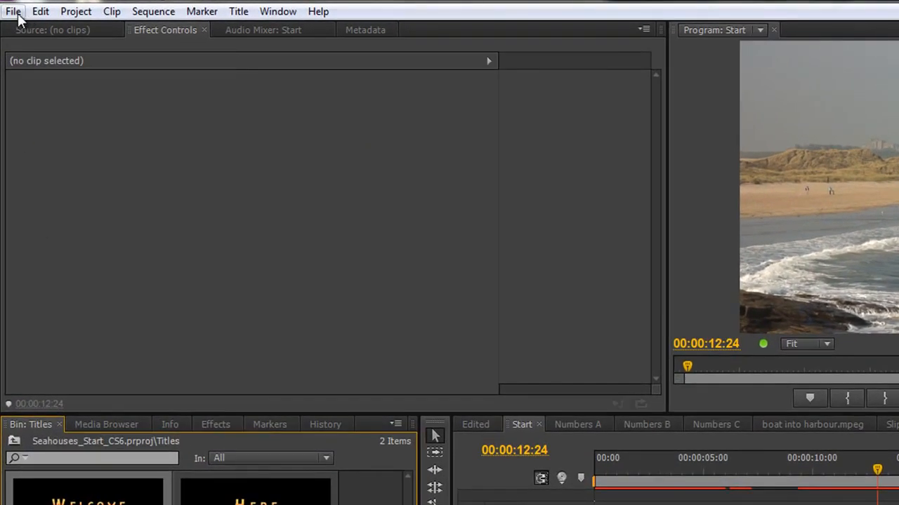
# Step: Export the Welcome title as Welcome.prtl via File > Export > Title and save it
pyautogui.click(11, 11)
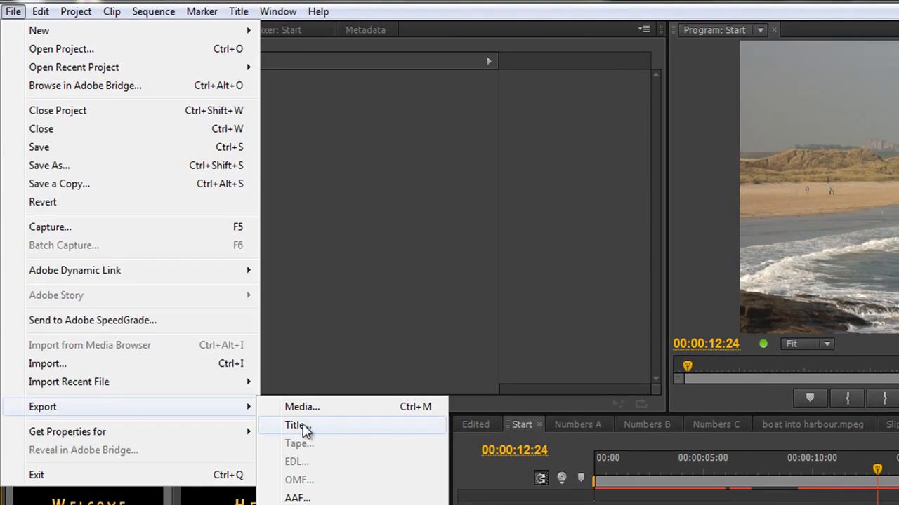
pyautogui.click(294, 424)
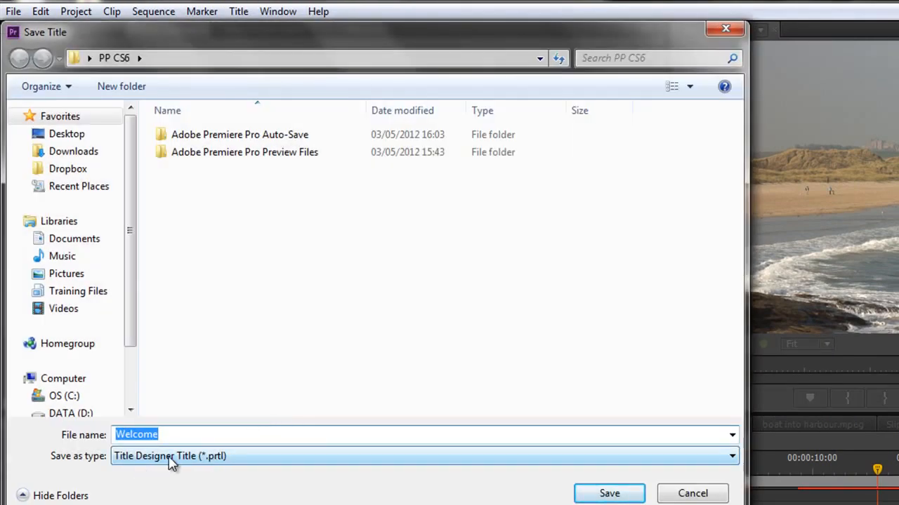
pyautogui.moveTo(214, 472)
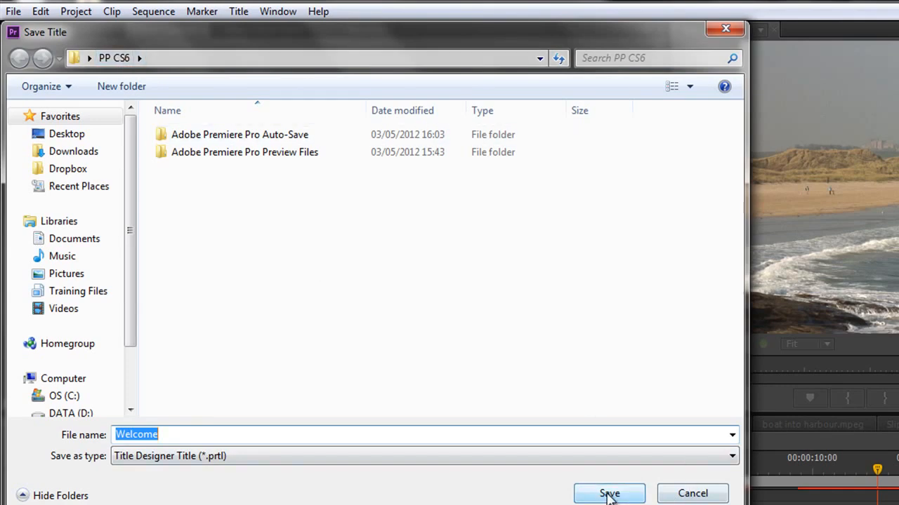
pyautogui.click(609, 494)
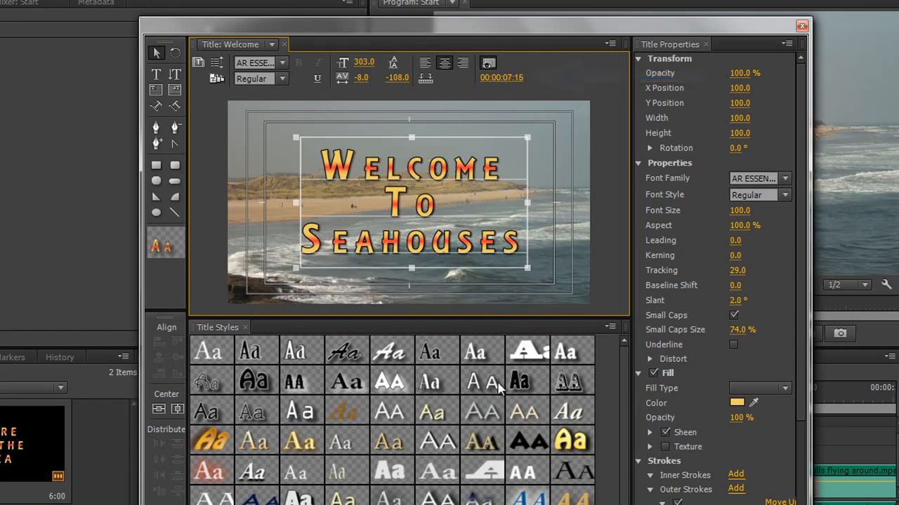
pyautogui.moveTo(371, 281)
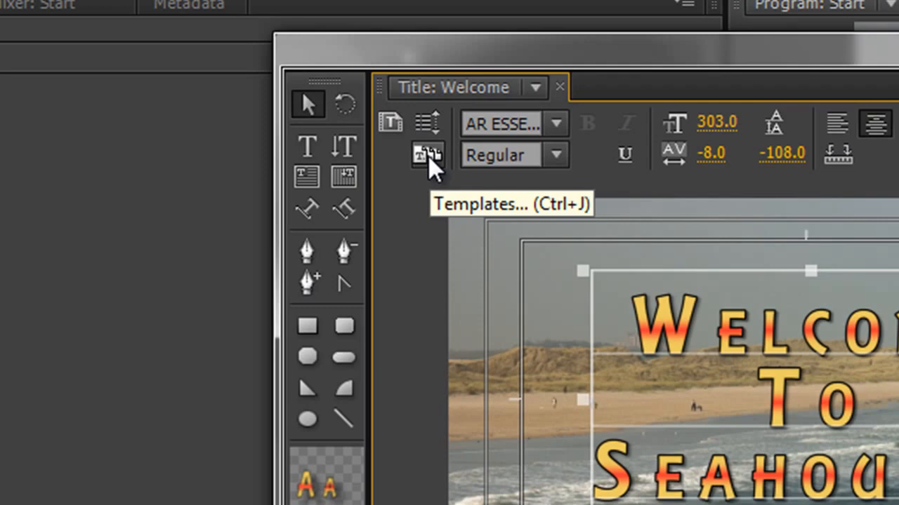
# Step: Bring up the Templates dialog, look in User Templates and reveal its flyout options menu
pyautogui.click(427, 153)
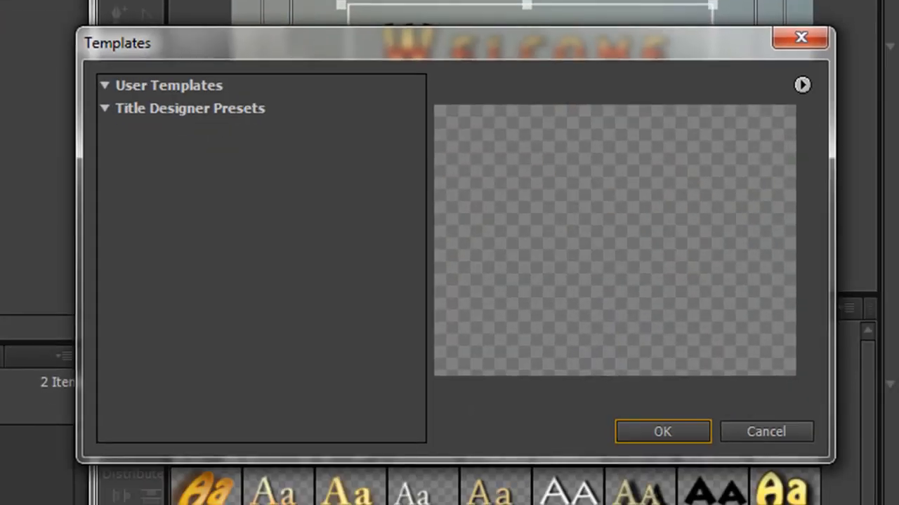
pyautogui.moveTo(205, 115)
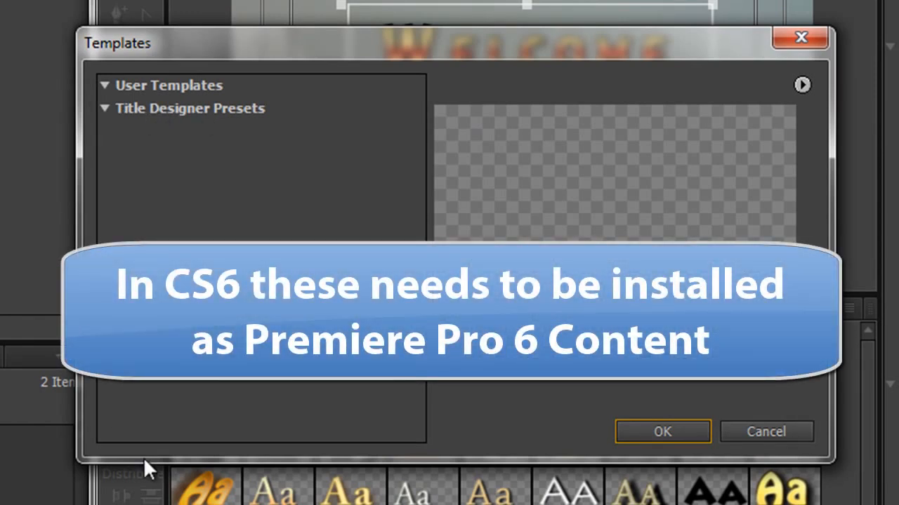
pyautogui.moveTo(185, 239)
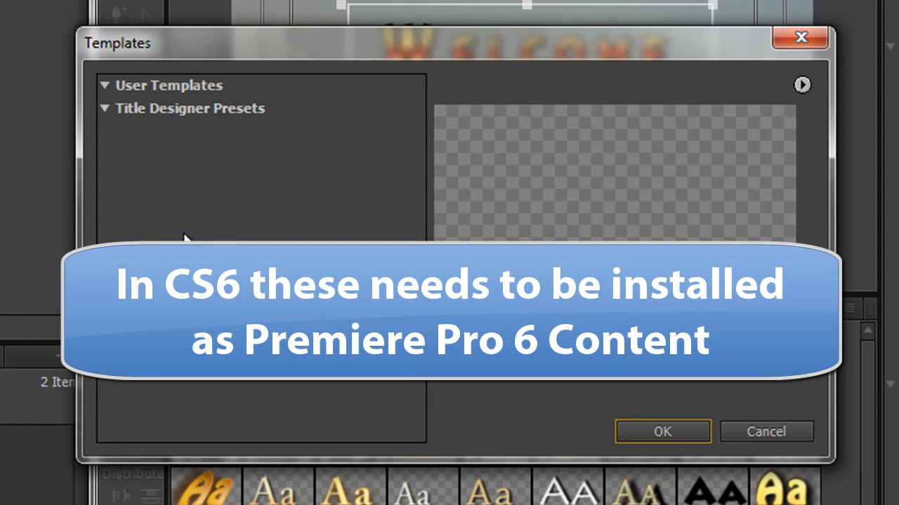
pyautogui.moveTo(187, 237)
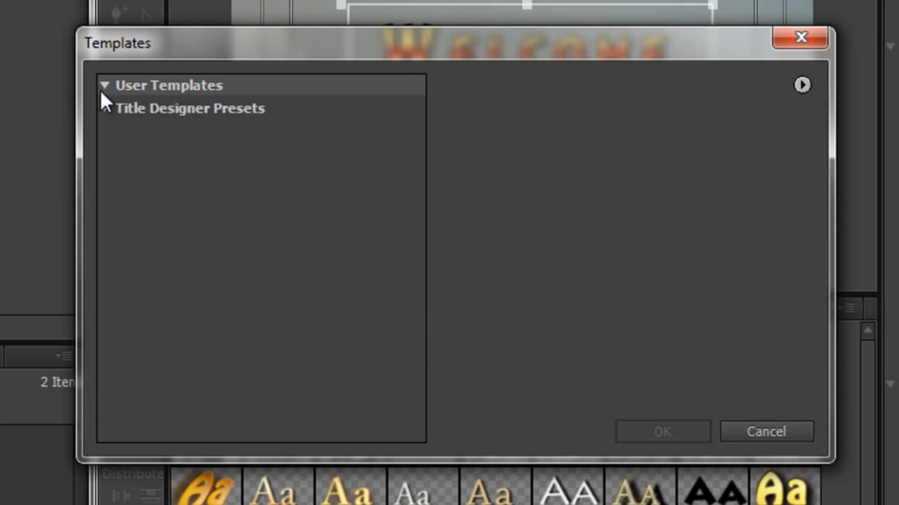
pyautogui.click(104, 109)
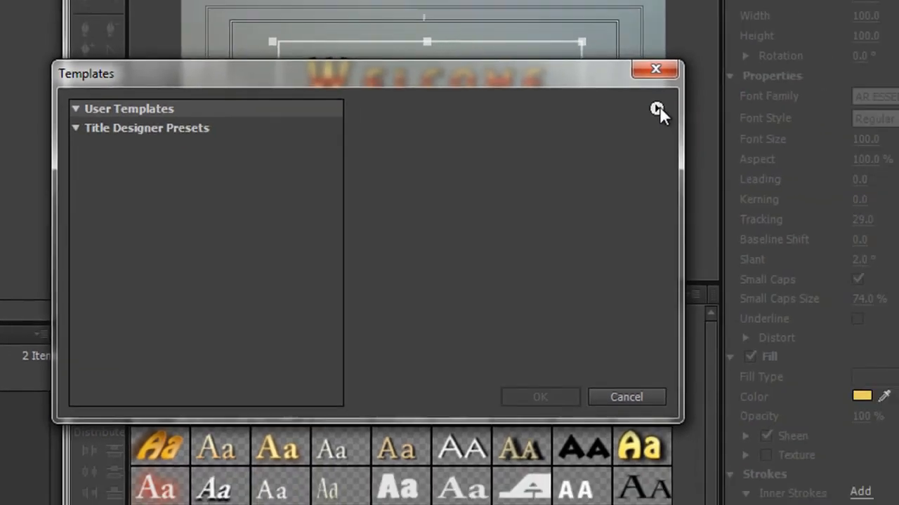
pyautogui.click(657, 110)
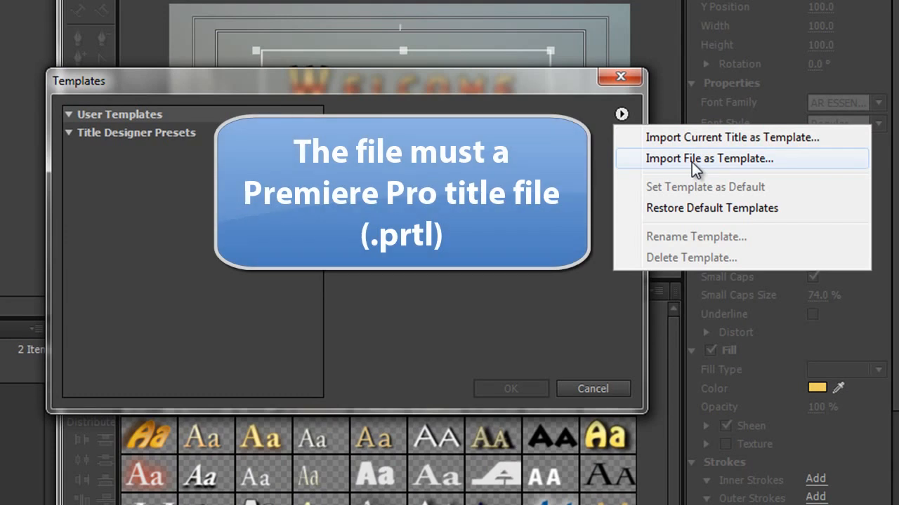
pyautogui.moveTo(713, 140)
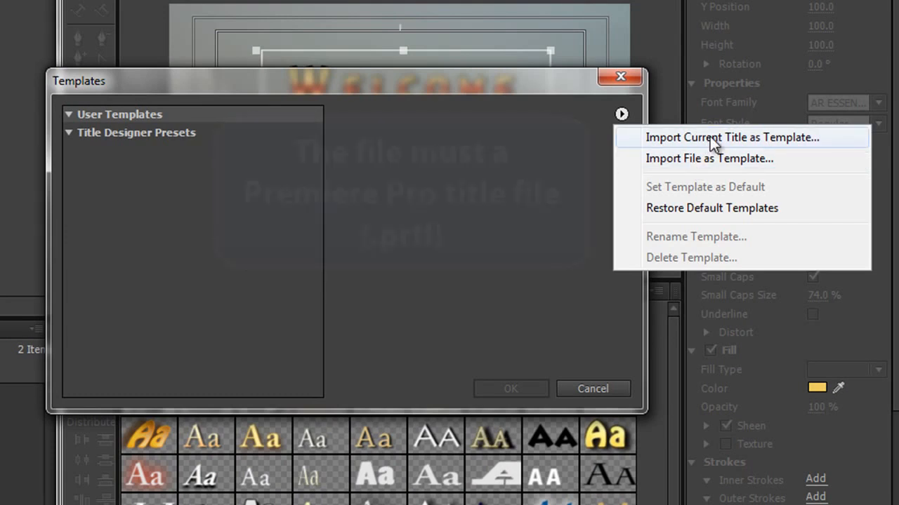
# Step: Import the current title as a user template named Welcome Seahouses and close the Templates dialog
pyautogui.click(730, 138)
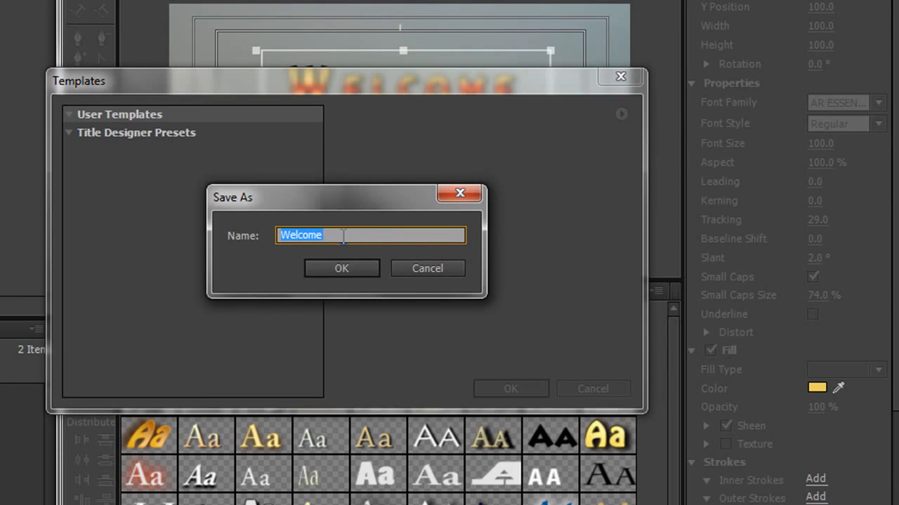
pyautogui.write('Sea')
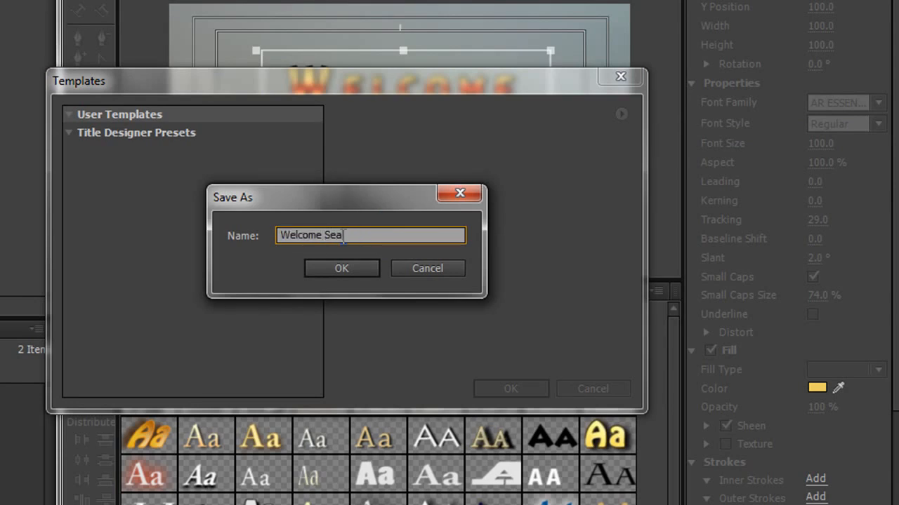
pyautogui.write('houses')
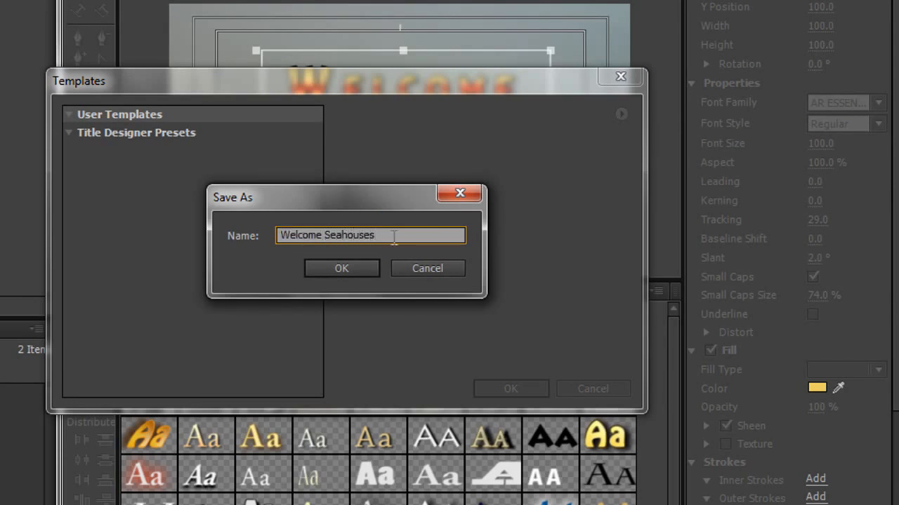
pyautogui.click(341, 268)
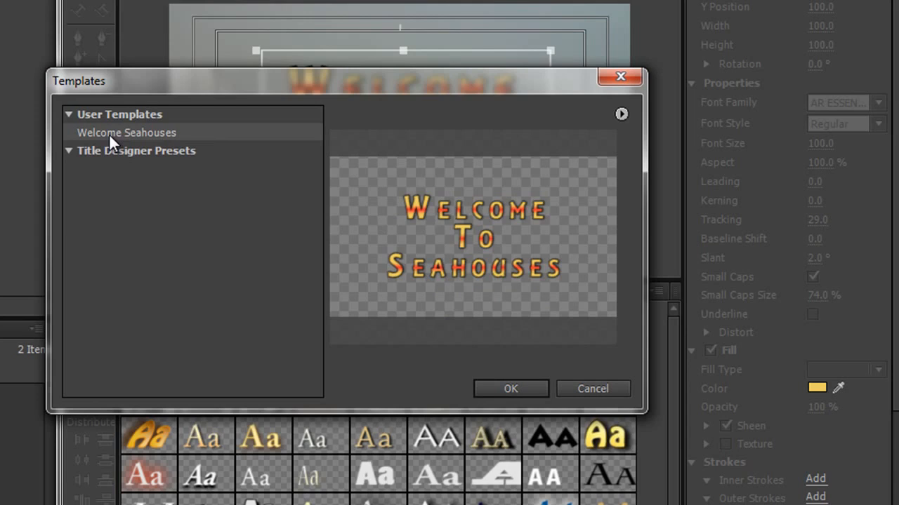
pyautogui.moveTo(124, 143)
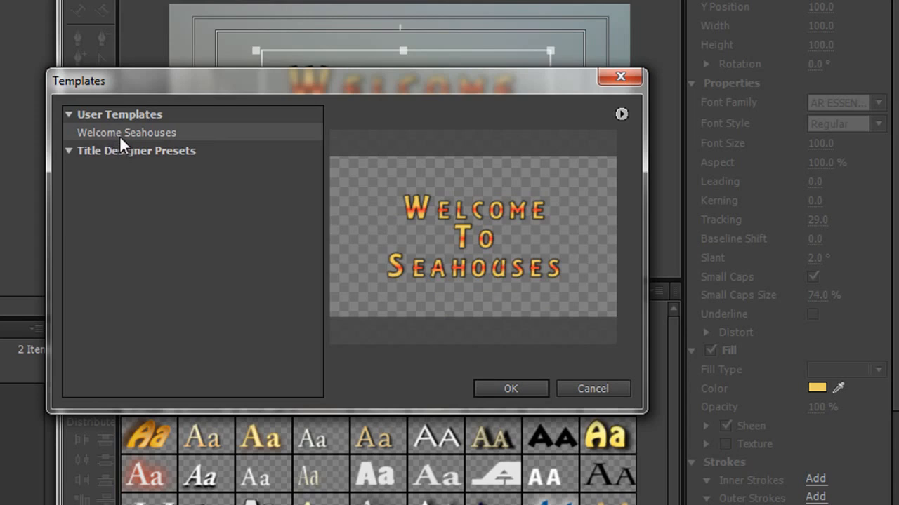
pyautogui.click(511, 389)
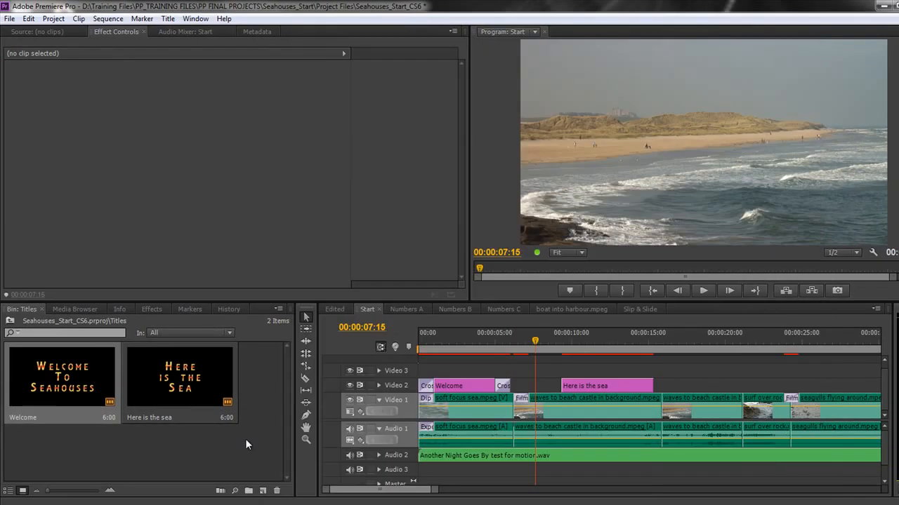
pyautogui.moveTo(208, 458)
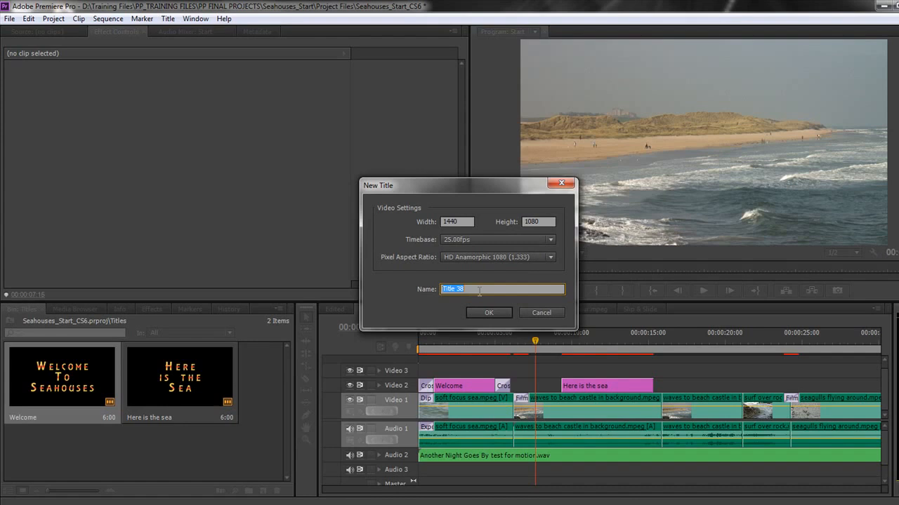
# Step: Create a Default Still title named New Title and confirm it
pyautogui.write('New')
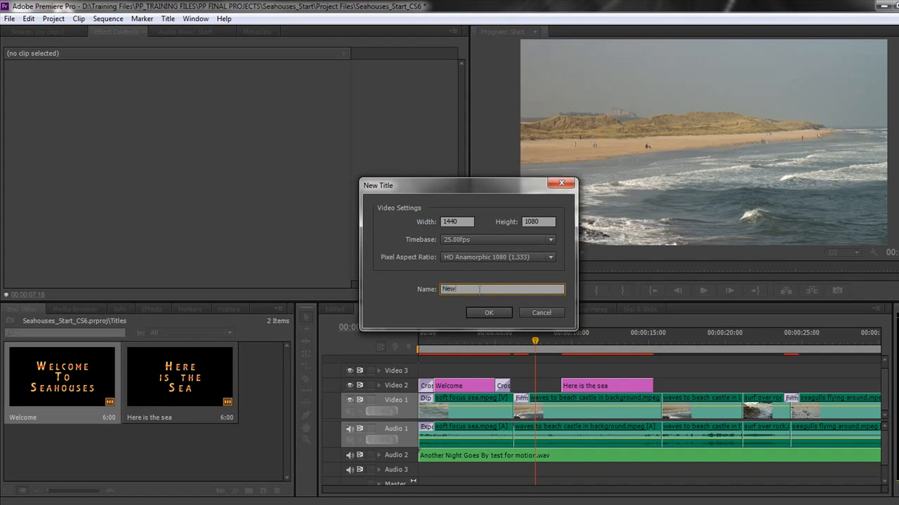
pyautogui.click(488, 312)
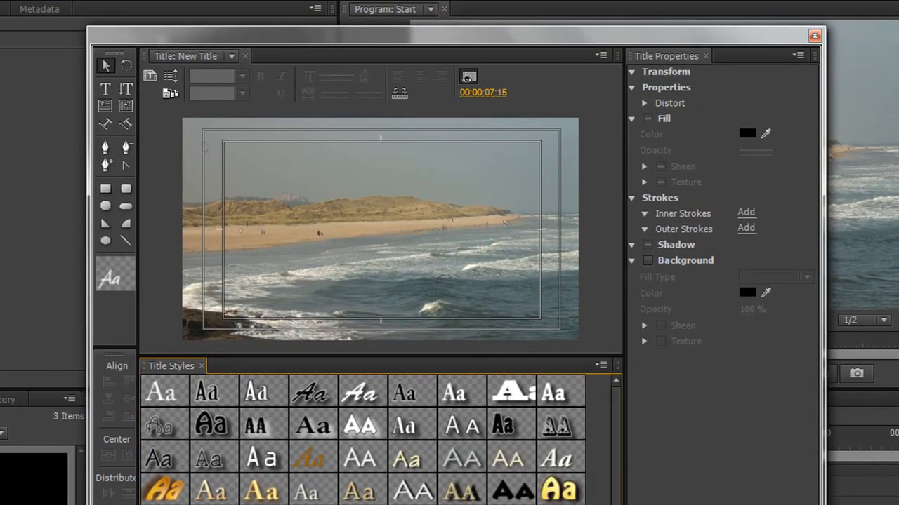
# Step: In the Templates dialog select the Welcome Seahouses user template to preview it
pyautogui.click(170, 93)
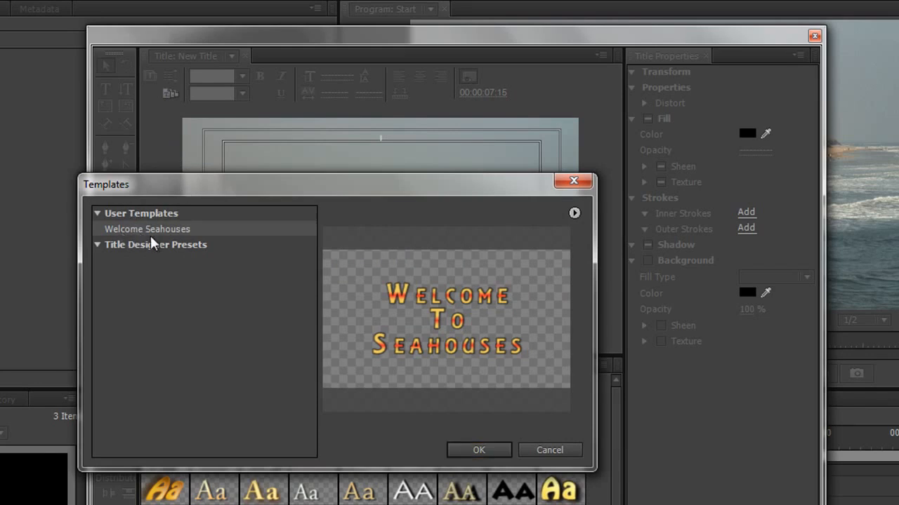
pyautogui.click(477, 449)
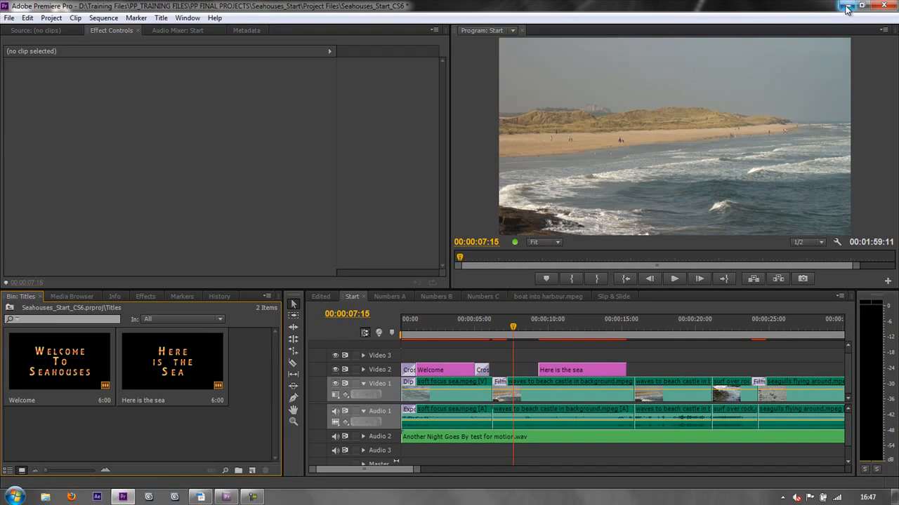
pyautogui.moveTo(848, 8)
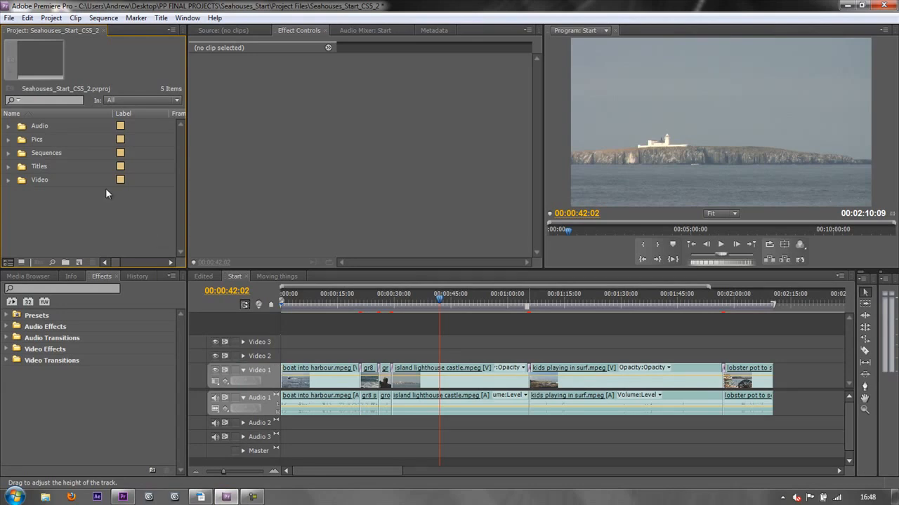
# Step: Import the Welcome title file into the project and reopen Welcome in the Titler
pyautogui.click(8, 17)
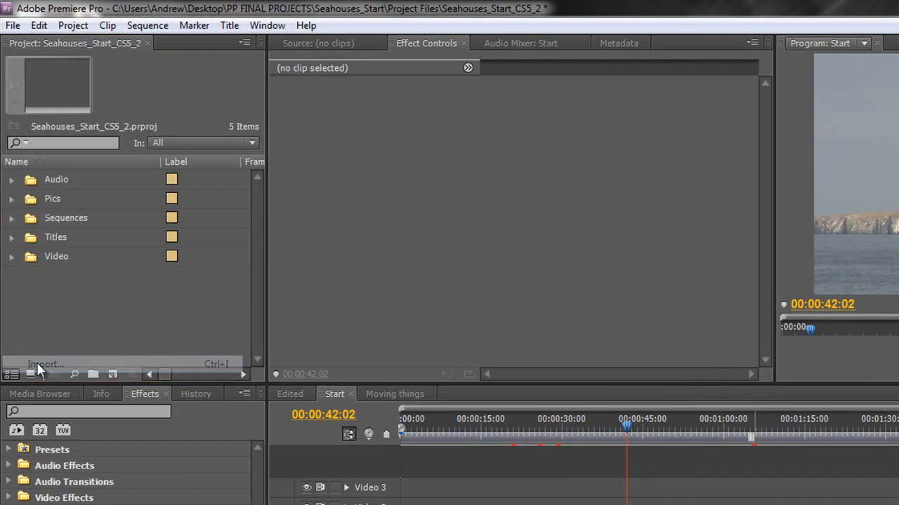
pyautogui.click(45, 364)
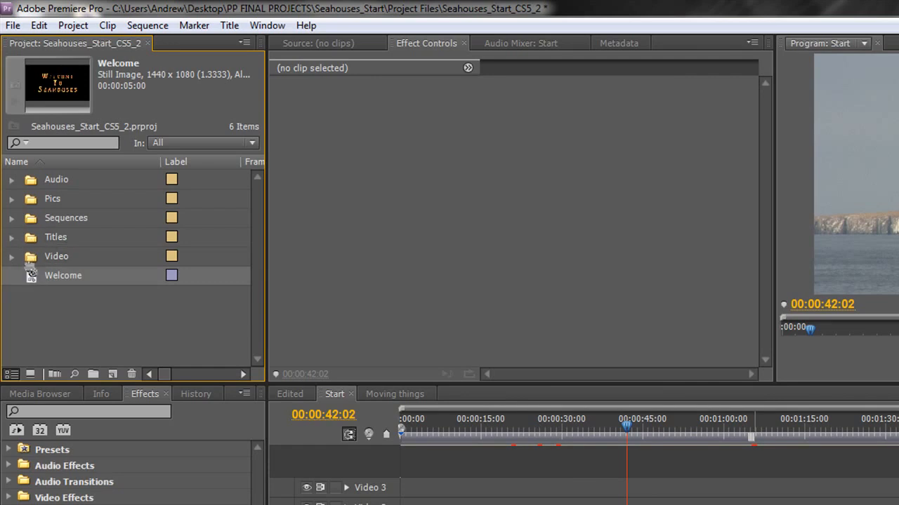
pyautogui.doubleClick(62, 275)
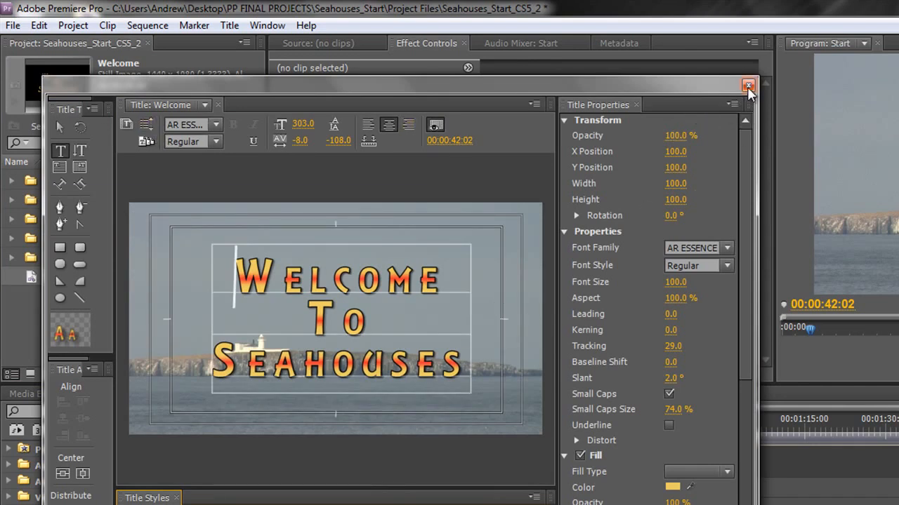
# Step: Close the Welcome title and create a Default Still named New Title example
pyautogui.click(747, 86)
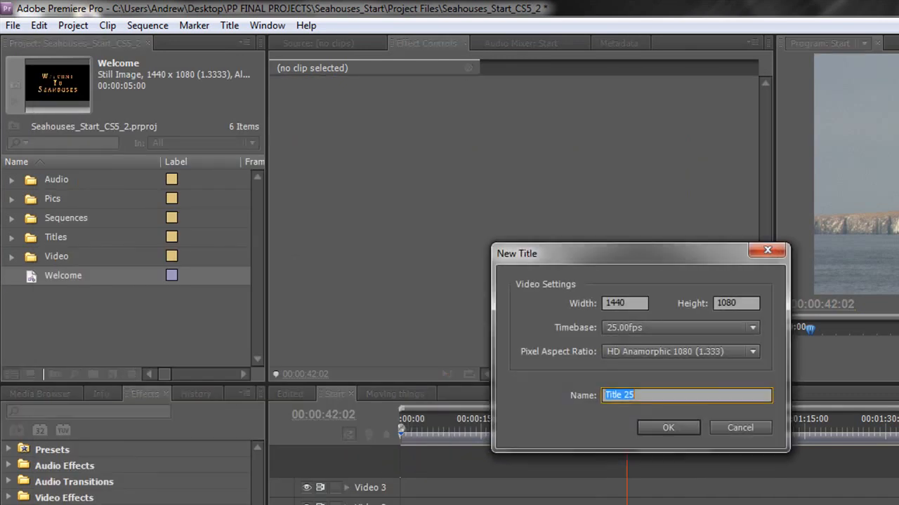
pyautogui.write('New')
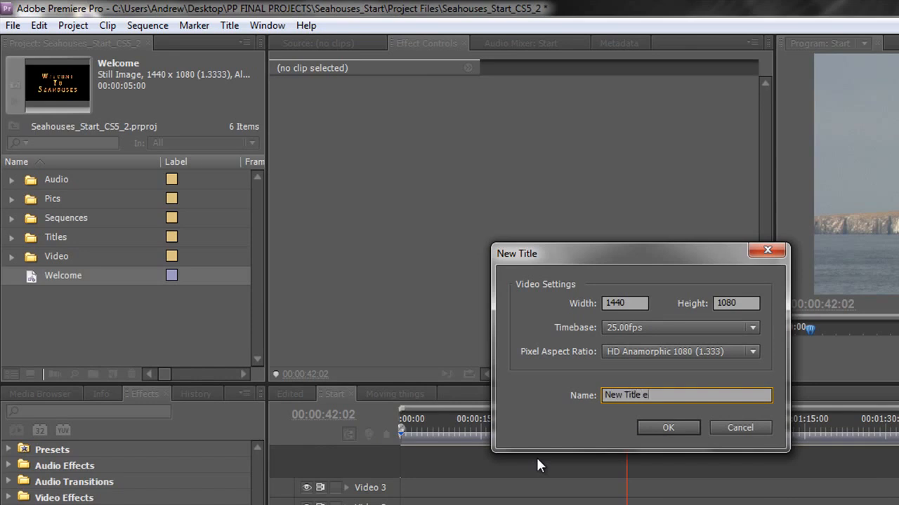
pyautogui.click(668, 427)
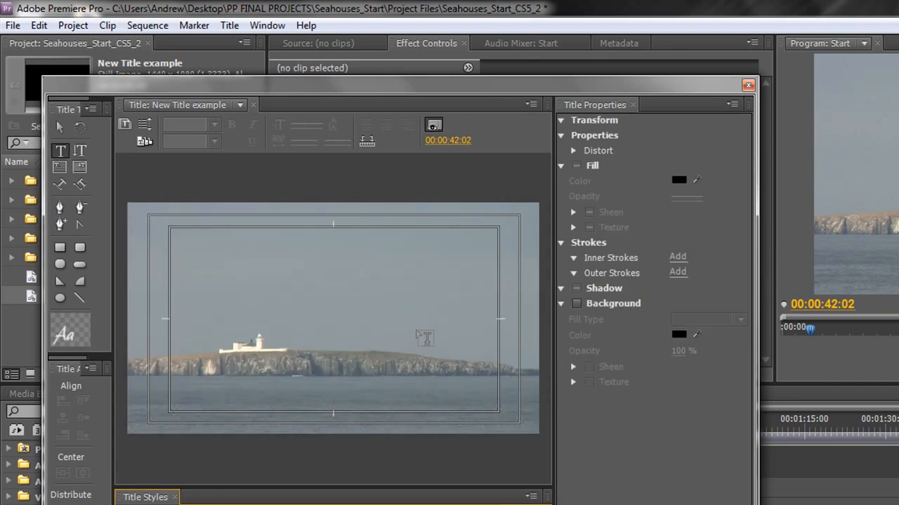
pyautogui.moveTo(144, 140)
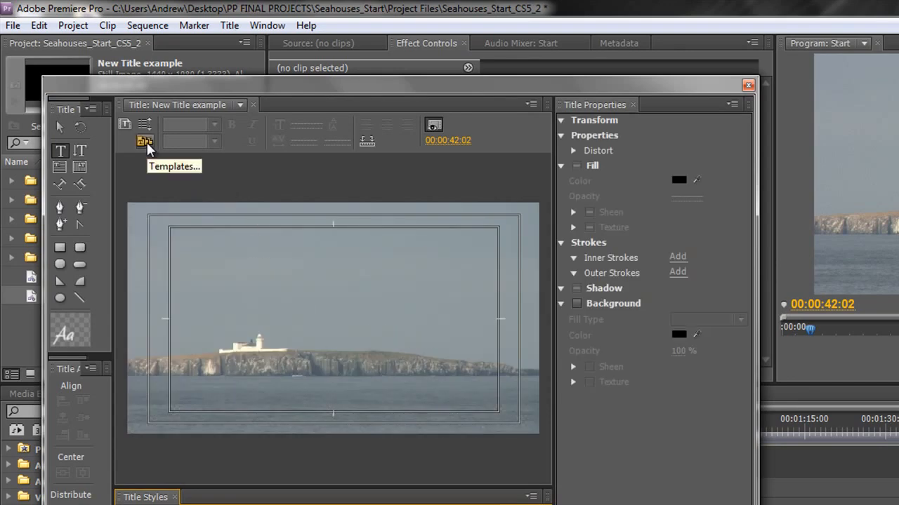
# Step: In Templates collapse Corporate, expand Lower Thirds and preview the blue-bar lower third
pyautogui.click(144, 140)
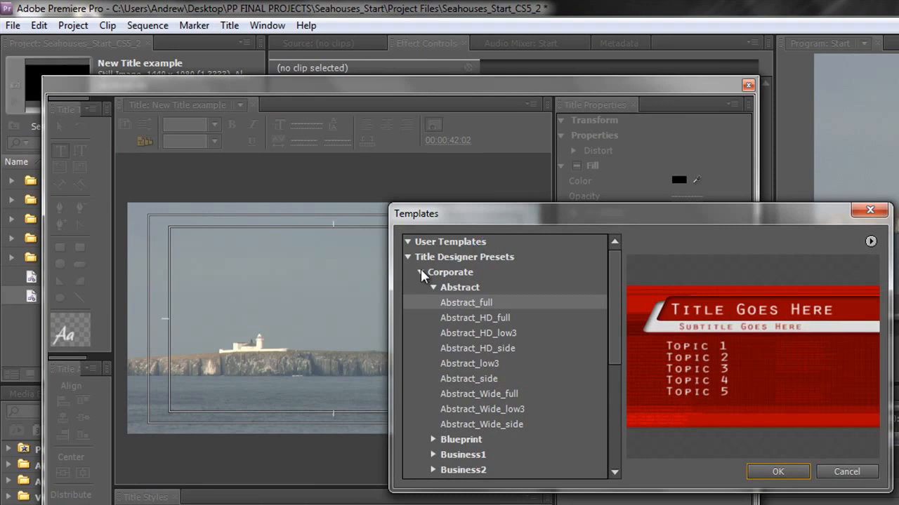
pyautogui.click(419, 272)
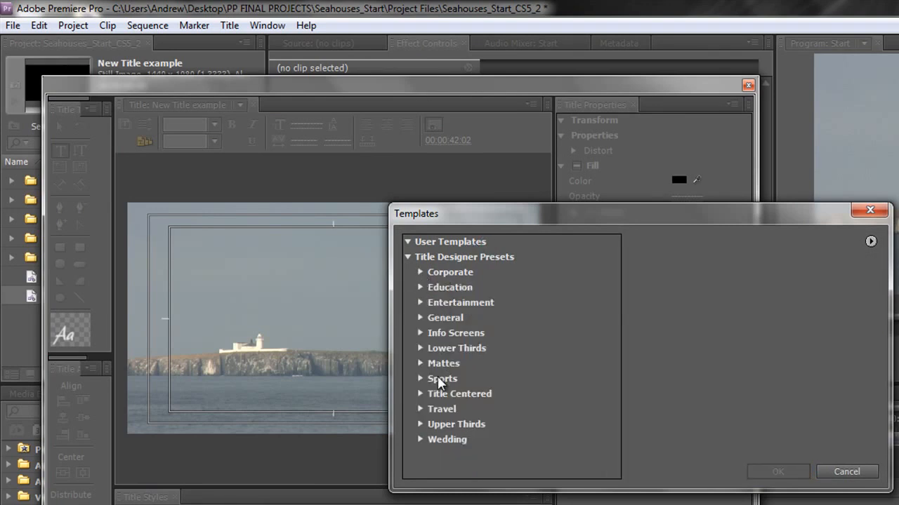
pyautogui.moveTo(447, 433)
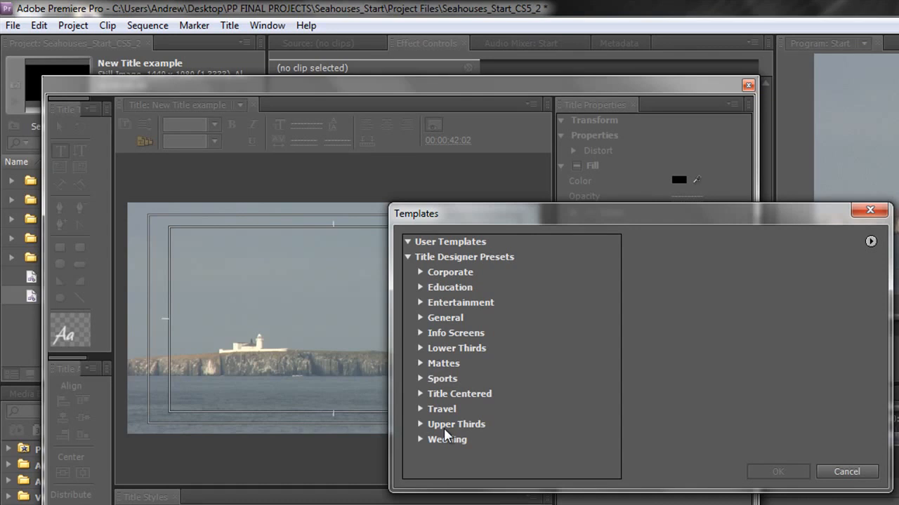
pyautogui.moveTo(452, 407)
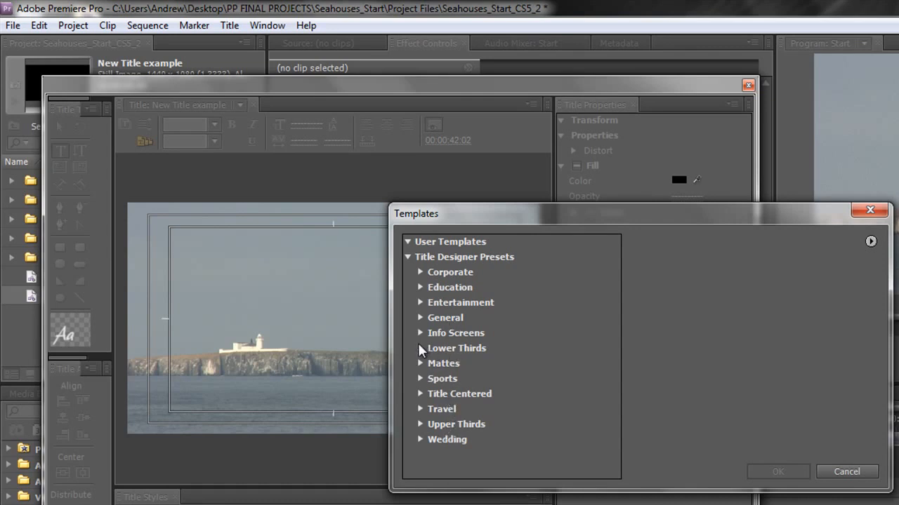
pyautogui.click(457, 348)
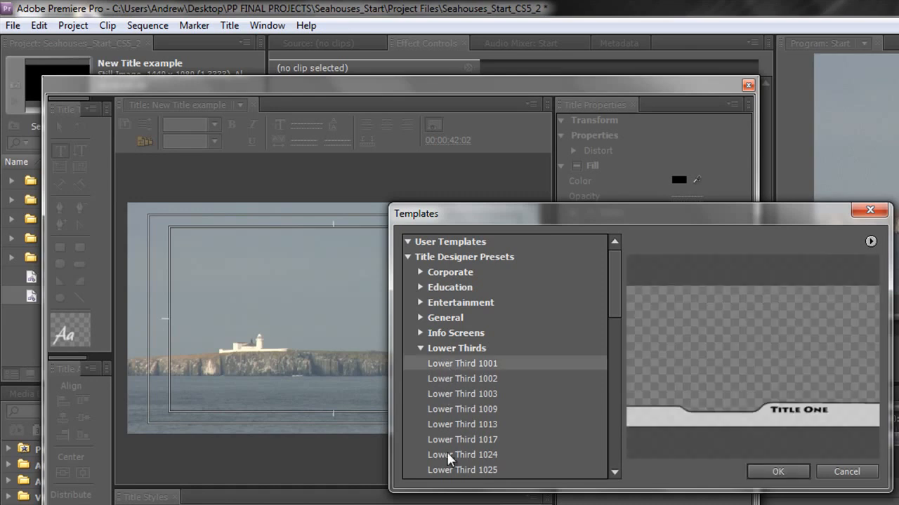
pyautogui.moveTo(745, 433)
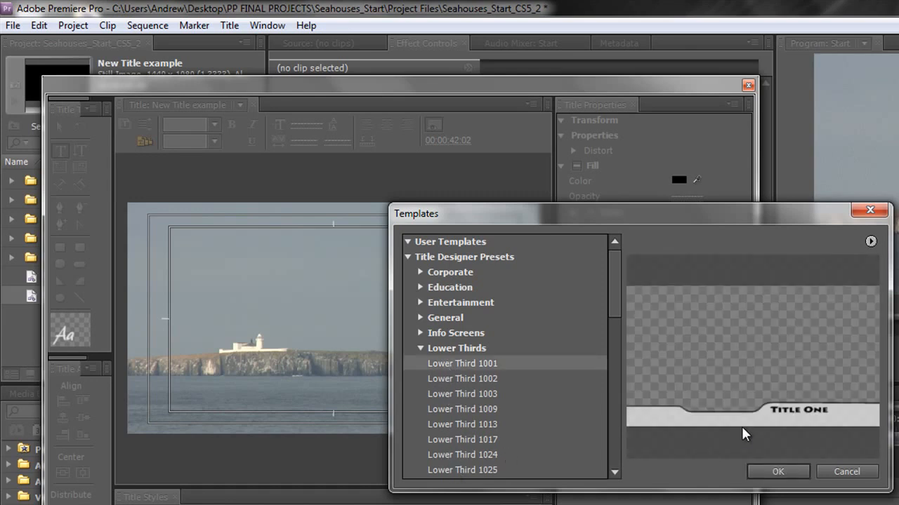
pyautogui.moveTo(447, 396)
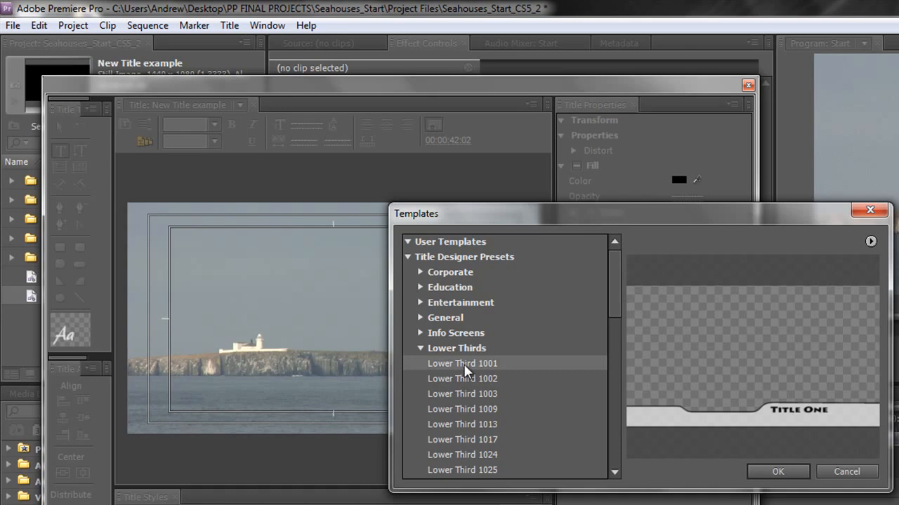
pyautogui.click(462, 408)
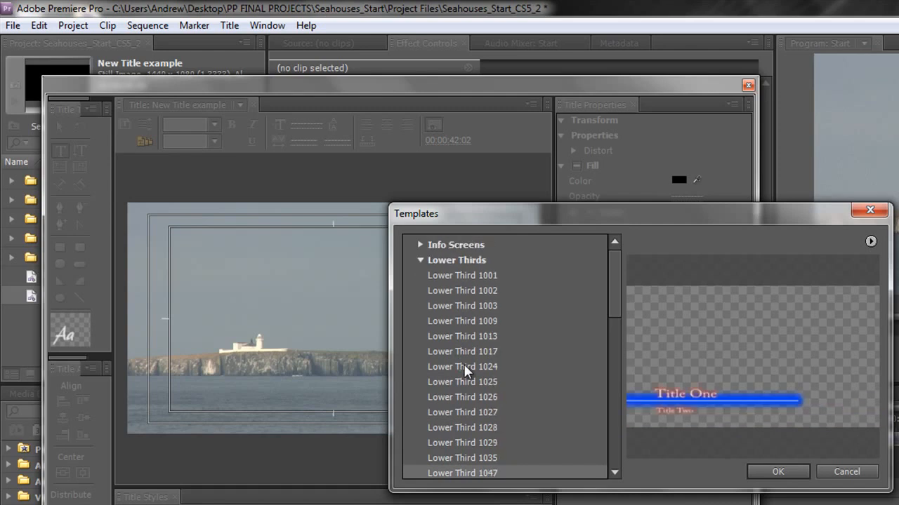
pyautogui.moveTo(777, 476)
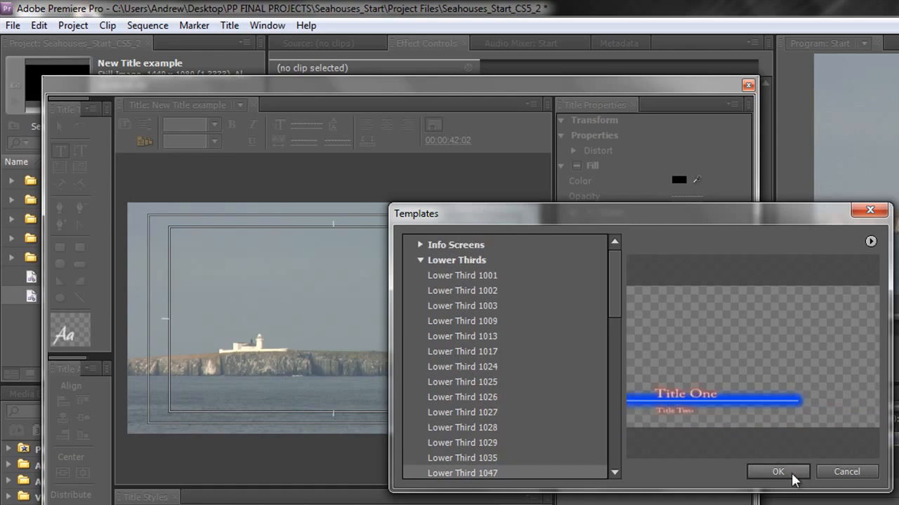
# Step: Apply the blue-bar lower third and edit its text lines to LightHouse and Seahouses
pyautogui.click(778, 472)
pyautogui.write('Light')
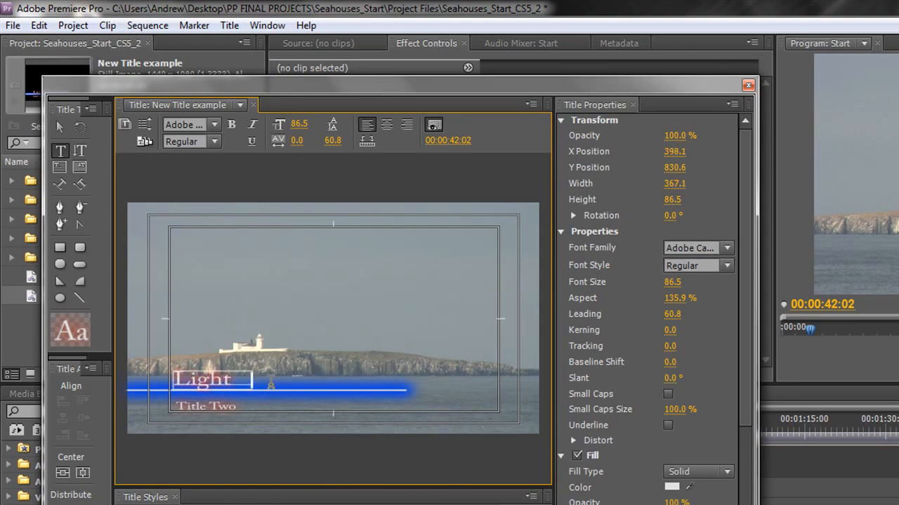
pyautogui.write('House')
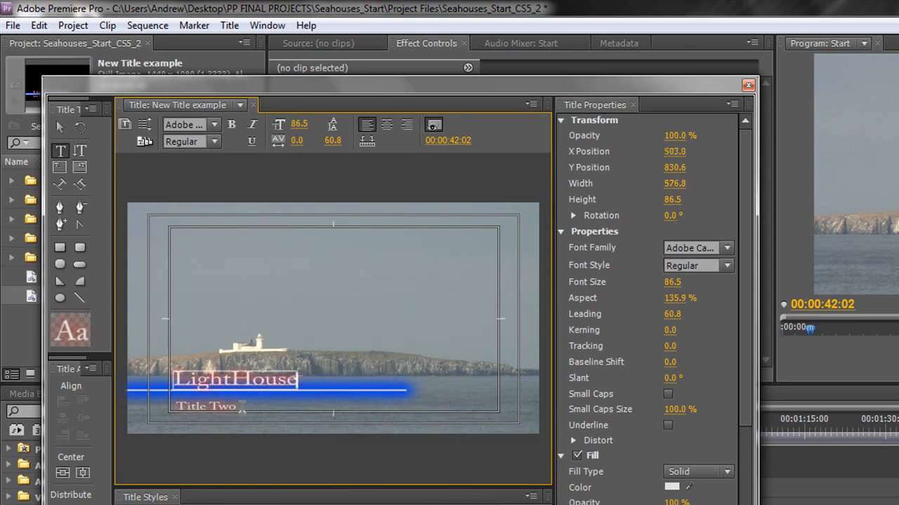
pyautogui.click(205, 407)
pyautogui.write('Seahouses')
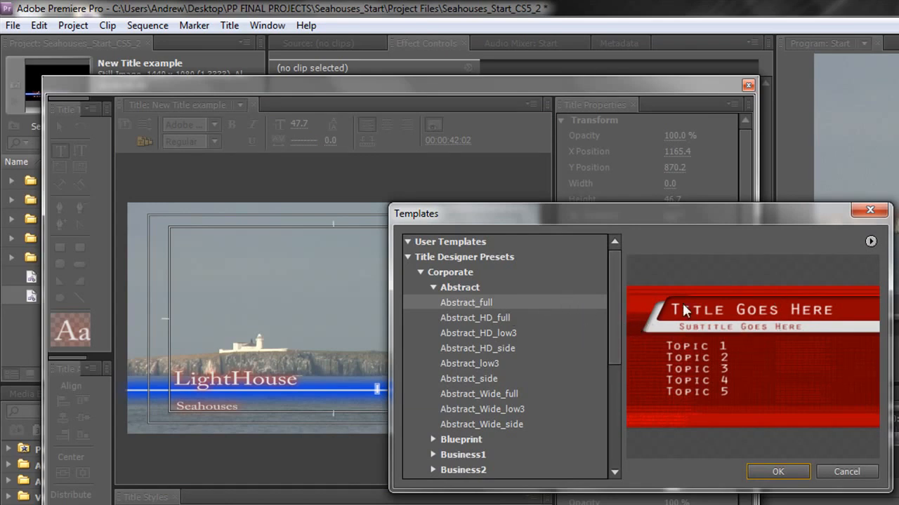
pyautogui.click(432, 455)
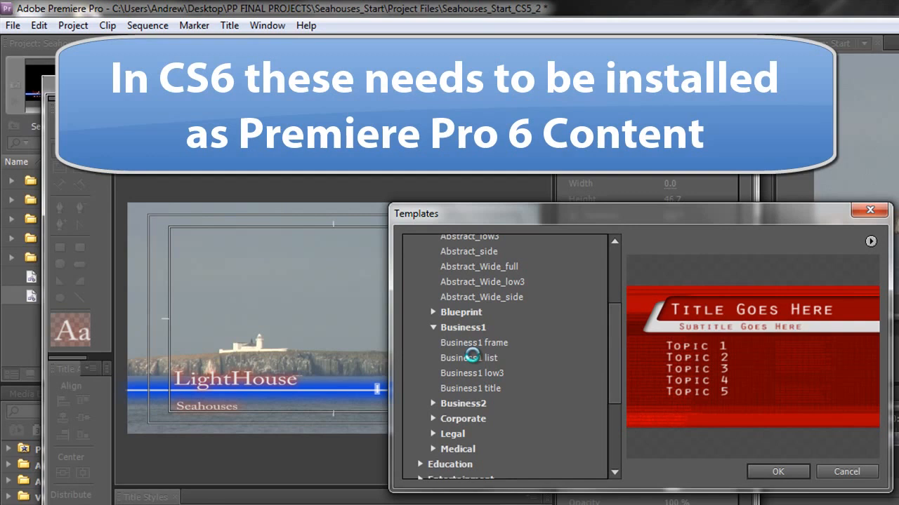
pyautogui.click(472, 374)
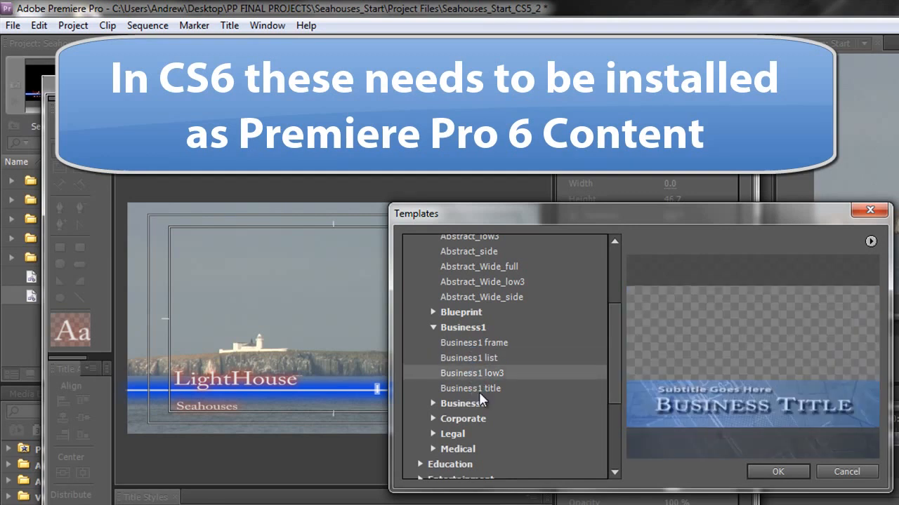
pyautogui.click(471, 388)
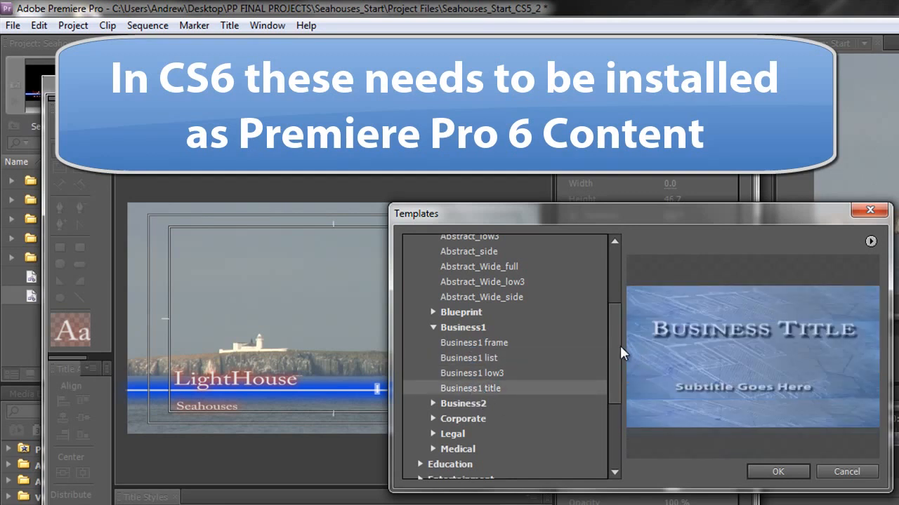
pyautogui.scroll(-3)
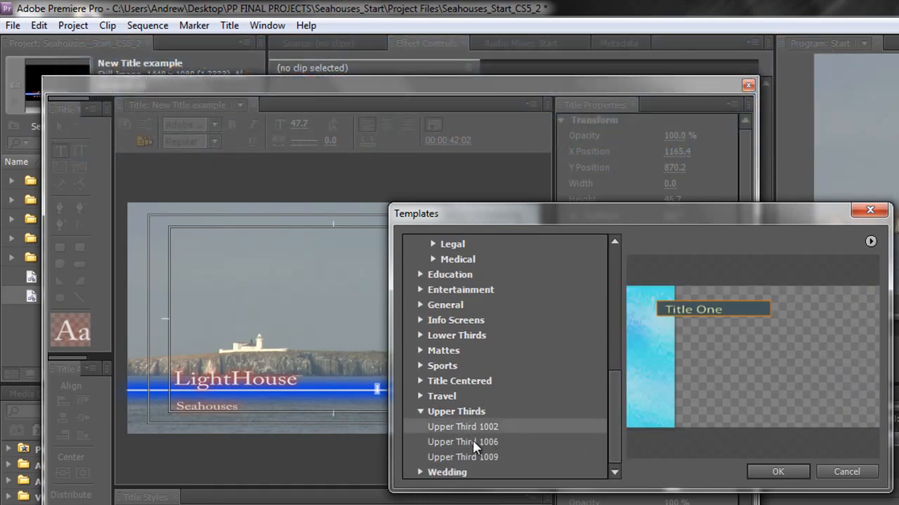
pyautogui.click(462, 441)
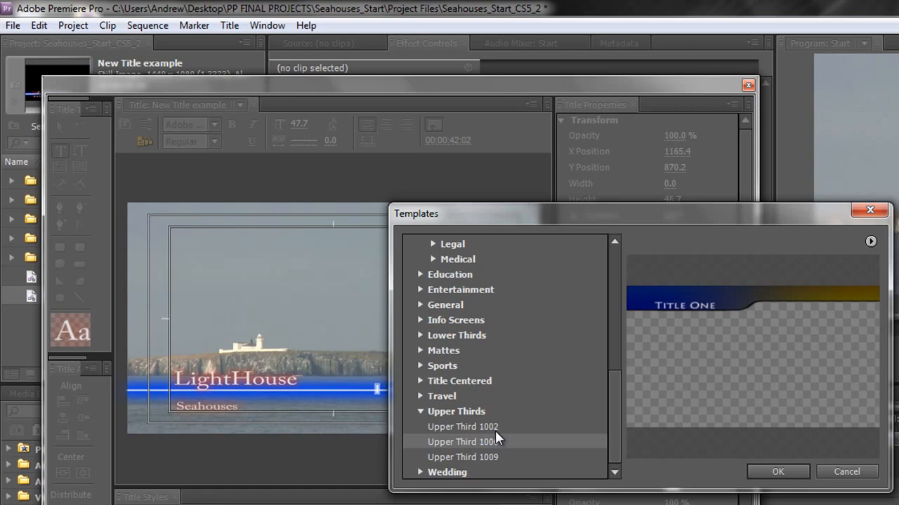
pyautogui.moveTo(278, 400)
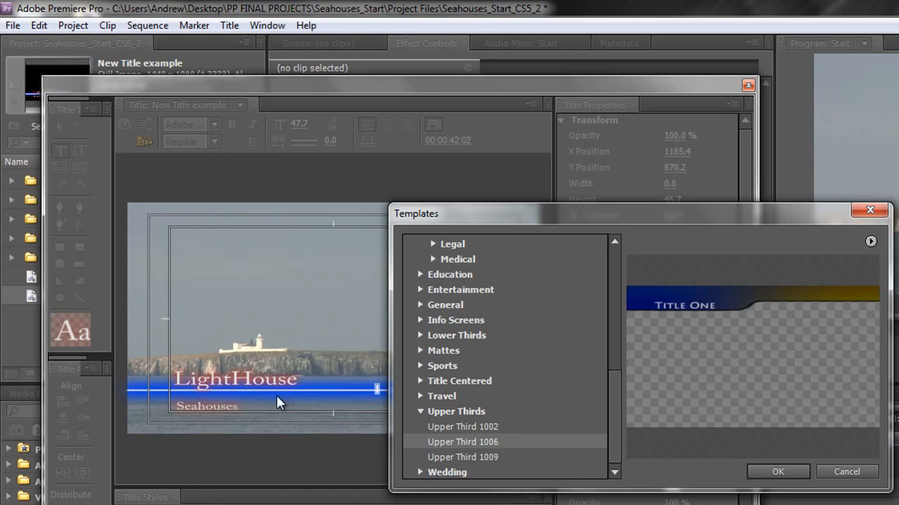
pyautogui.moveTo(278, 413)
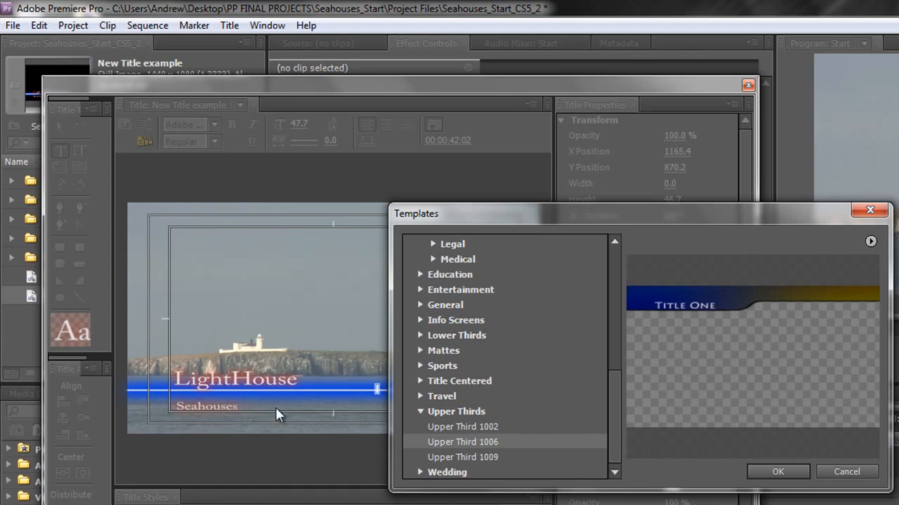
pyautogui.moveTo(806, 460)
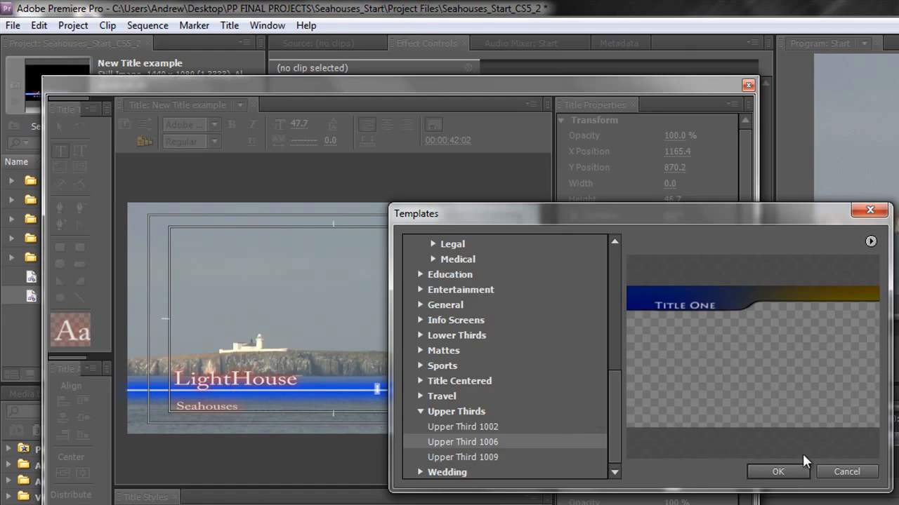